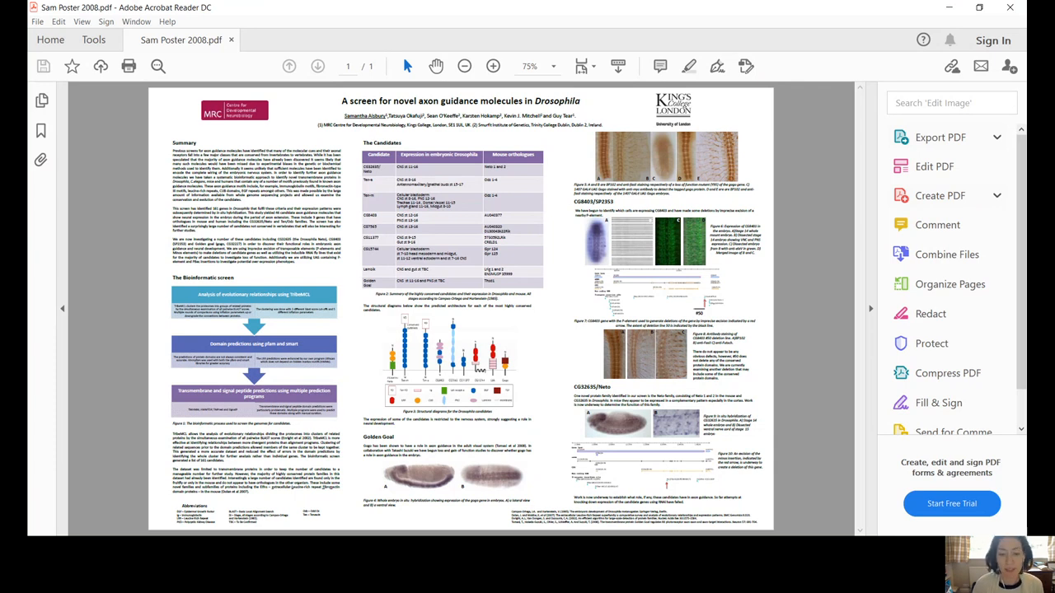
{"action": "mouse_move", "coordinate": [583, 524]}
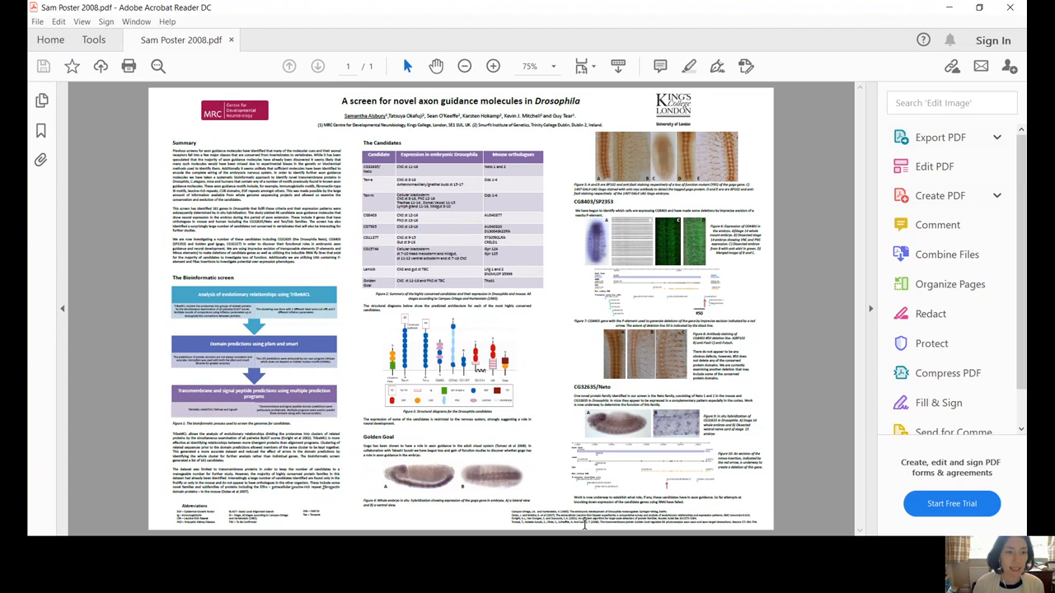
{"action": "mouse_move", "coordinate": [526, 352]}
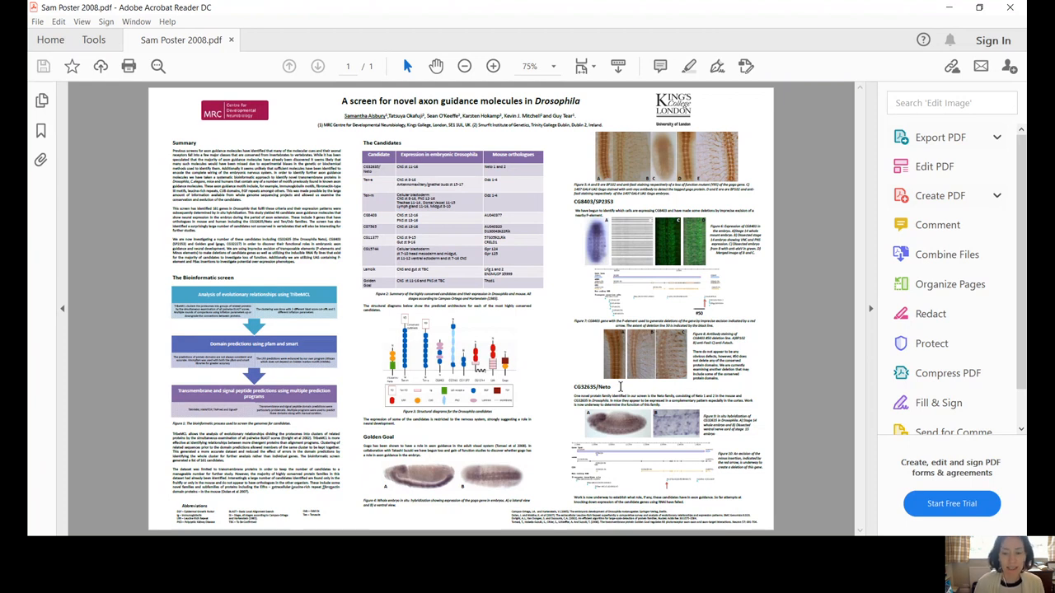
{"action": "mouse_move", "coordinate": [821, 403]}
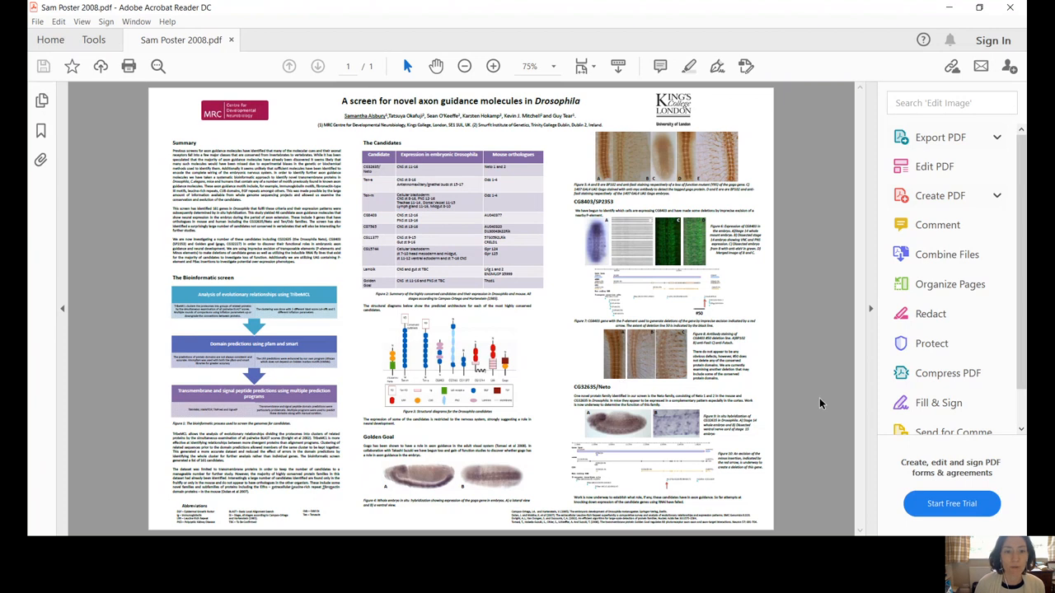
{"action": "mouse_move", "coordinate": [830, 386]}
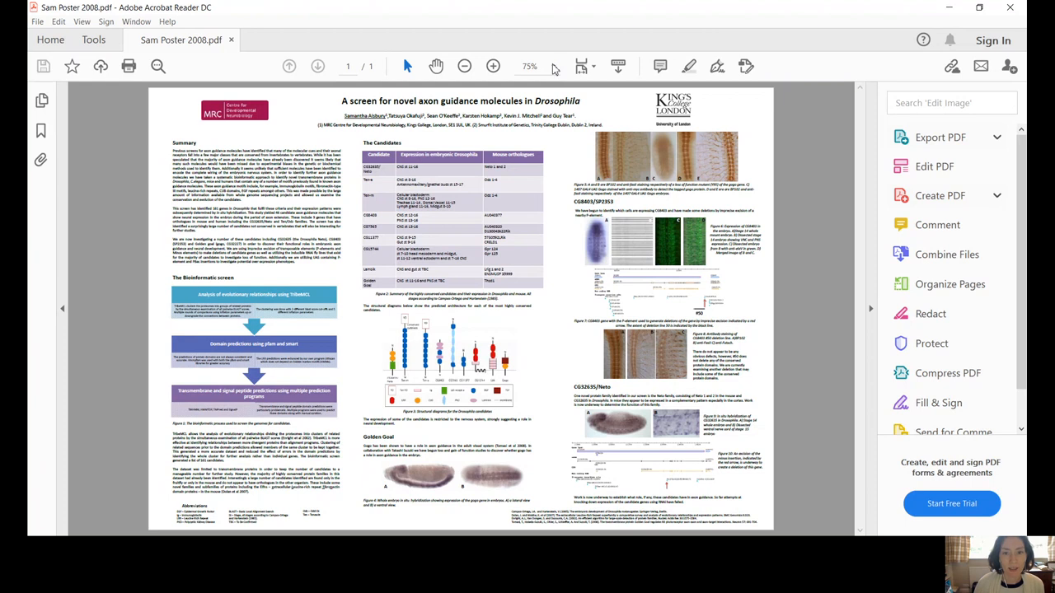
Set the zoom to 200% so the poster title and Summary become legible.
{"action": "left_click", "coordinate": [554, 66]}
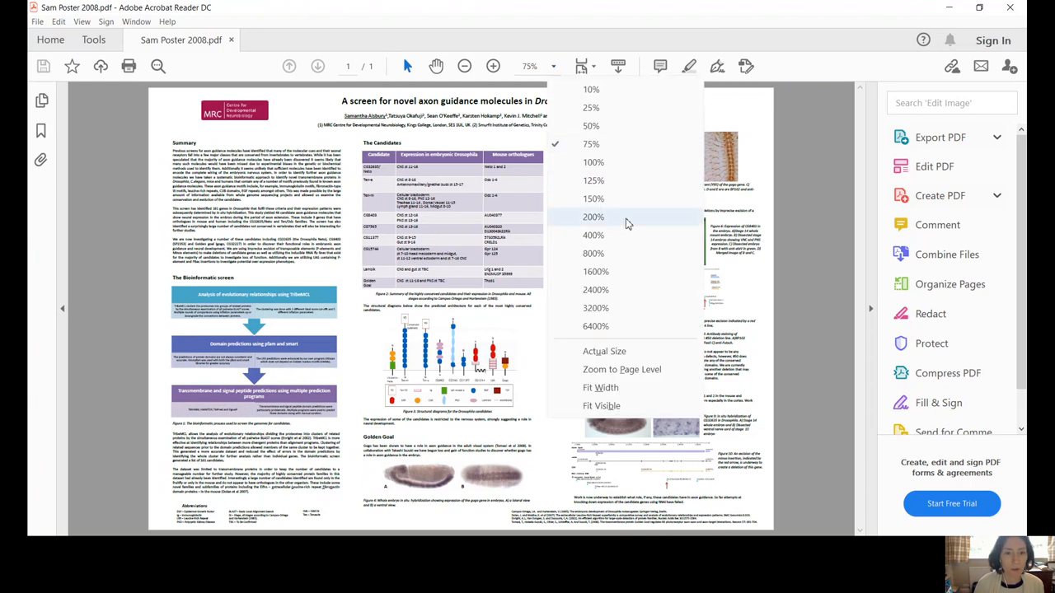
{"action": "left_click", "coordinate": [593, 218]}
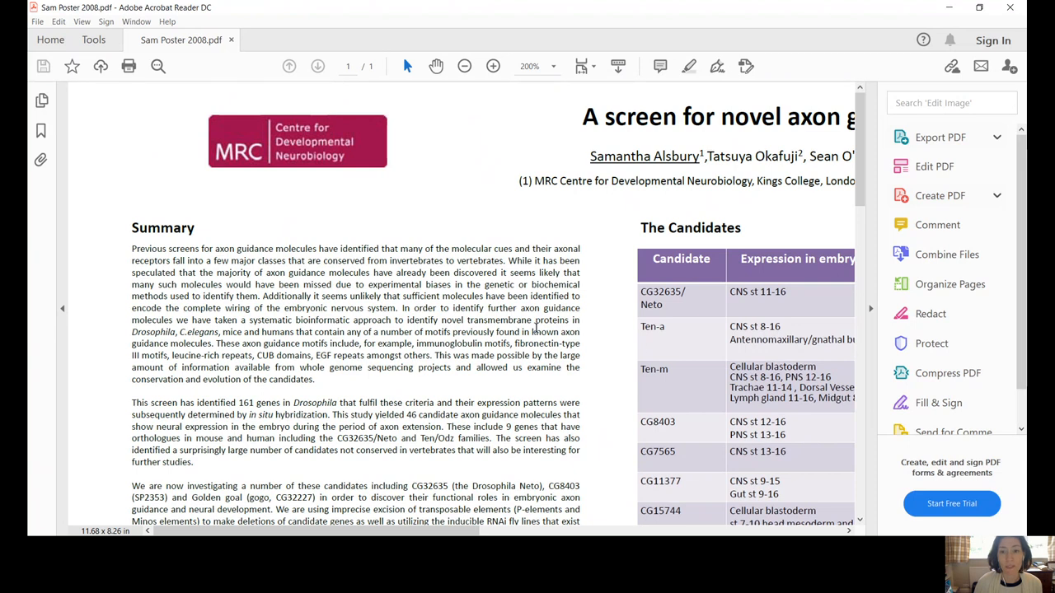
{"action": "mouse_move", "coordinate": [537, 328]}
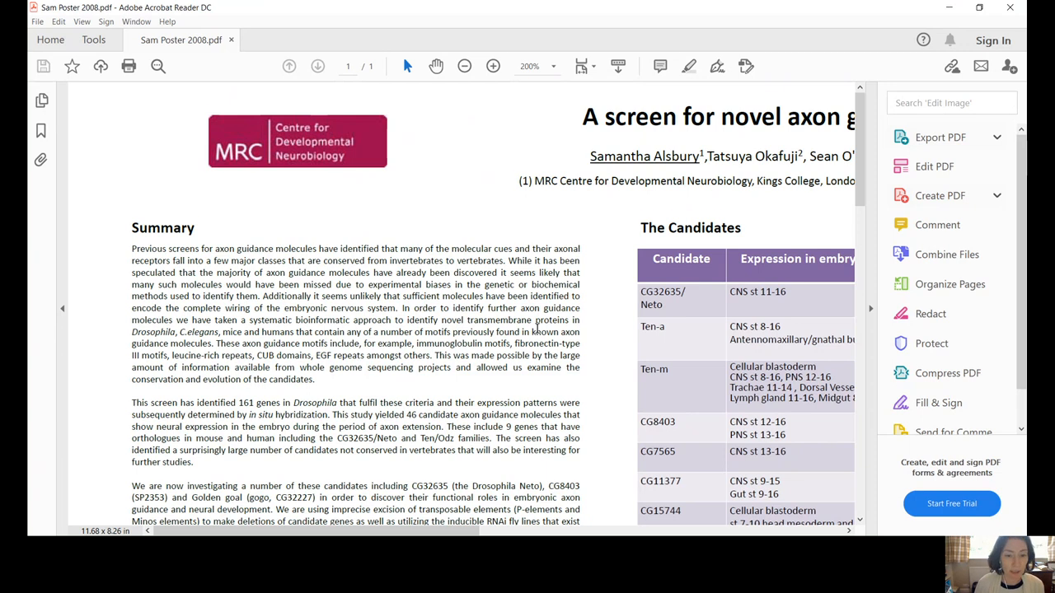
Scroll down the left column through the Bioinformatic screen to the Candidates table.
{"action": "scroll", "scroll_direction": "down", "scroll_amount": 3}
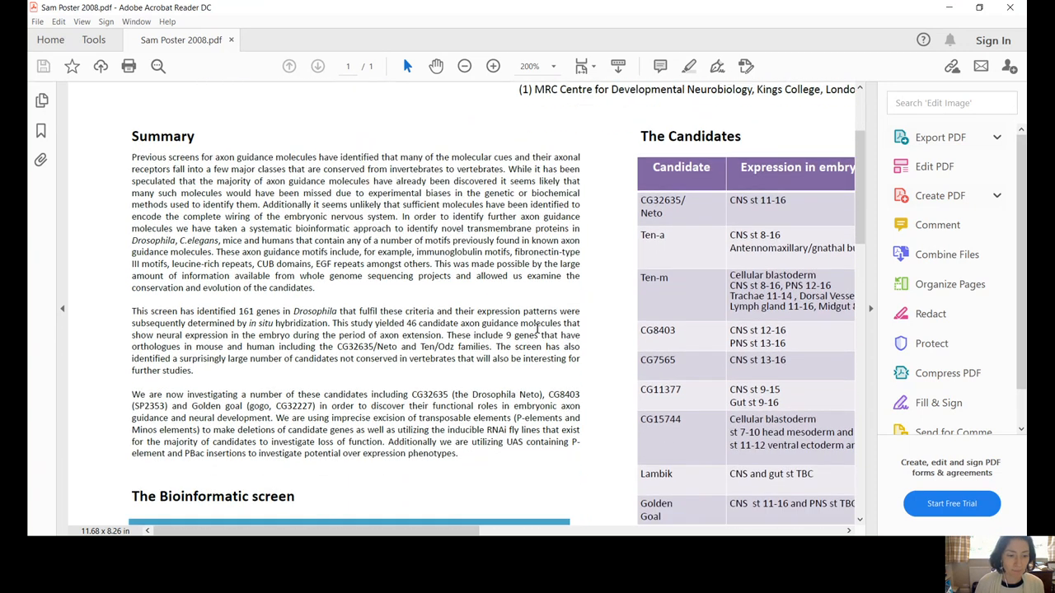
{"action": "scroll", "scroll_direction": "down", "scroll_amount": 3}
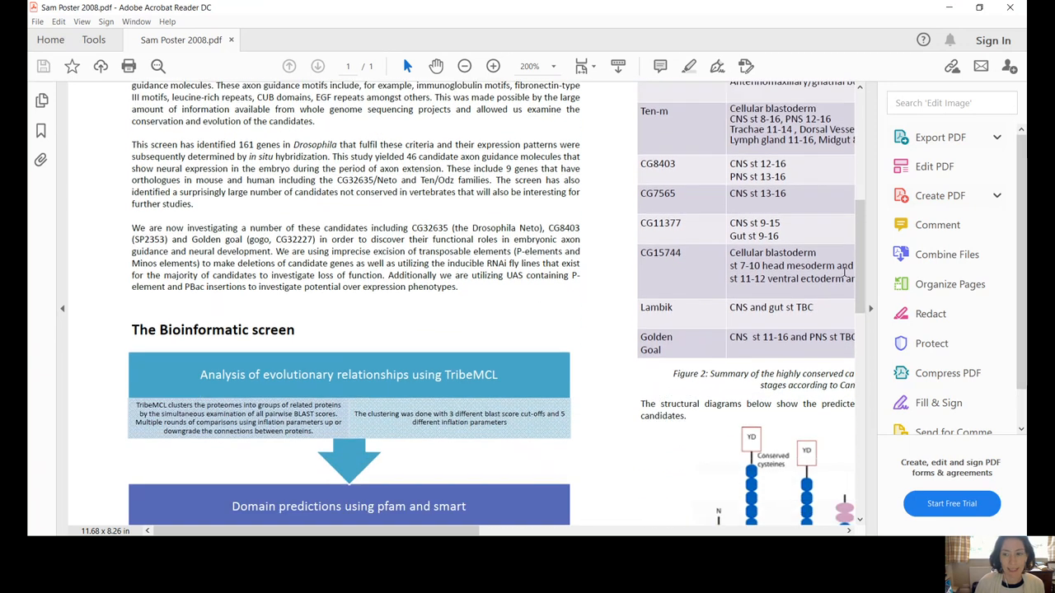
{"action": "scroll", "scroll_direction": "down", "scroll_amount": 3}
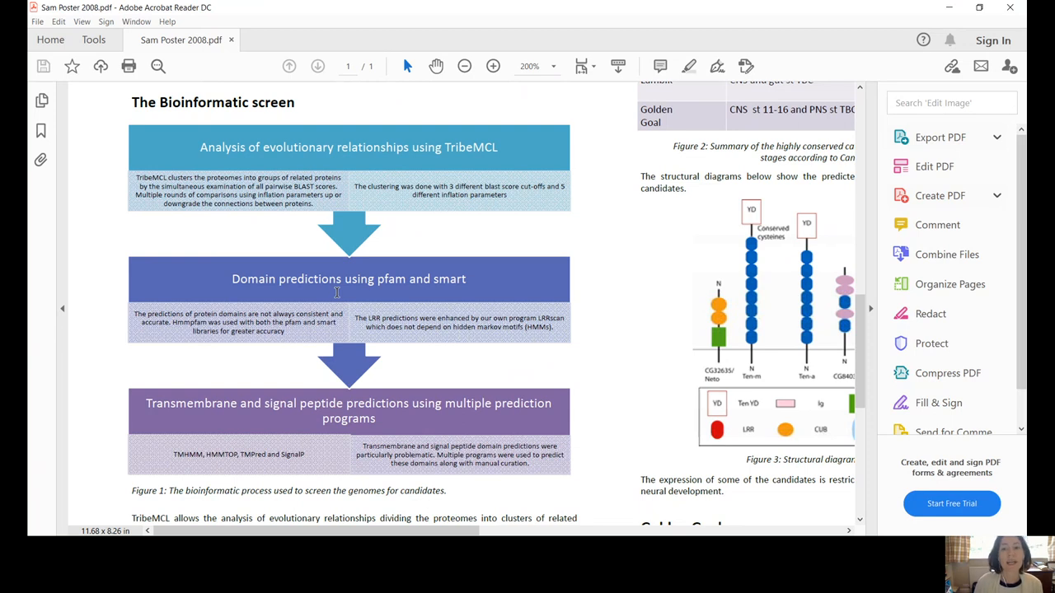
{"action": "mouse_move", "coordinate": [340, 291]}
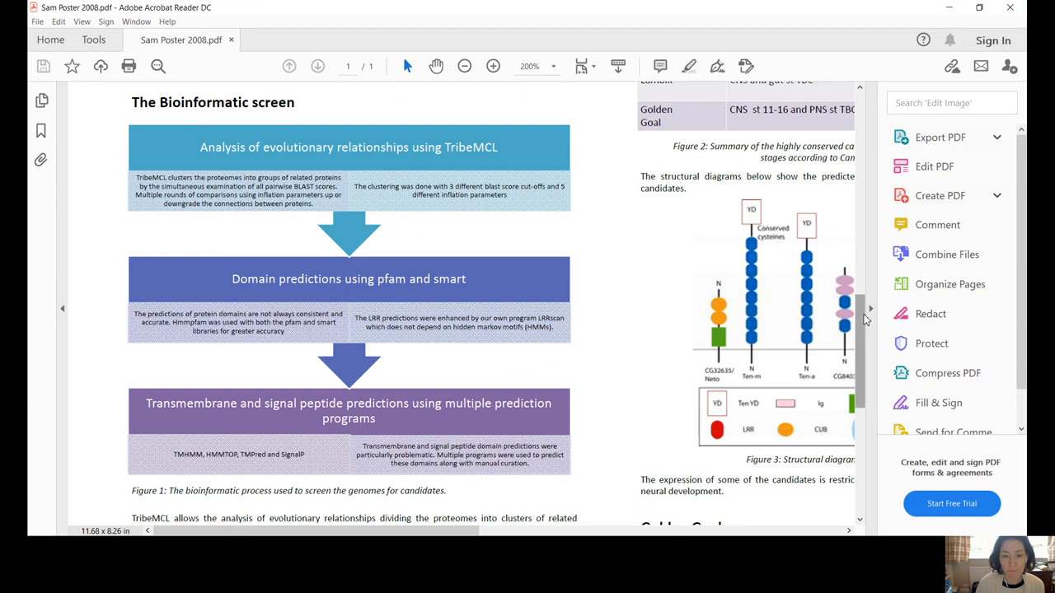
{"action": "scroll", "scroll_direction": "down", "scroll_amount": 3}
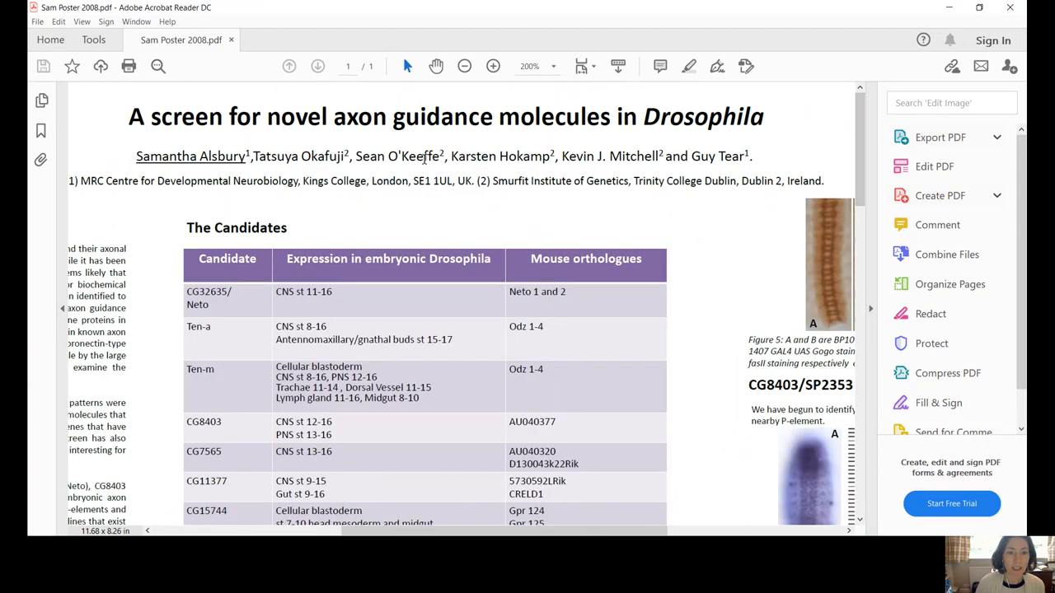
{"action": "mouse_move", "coordinate": [871, 120]}
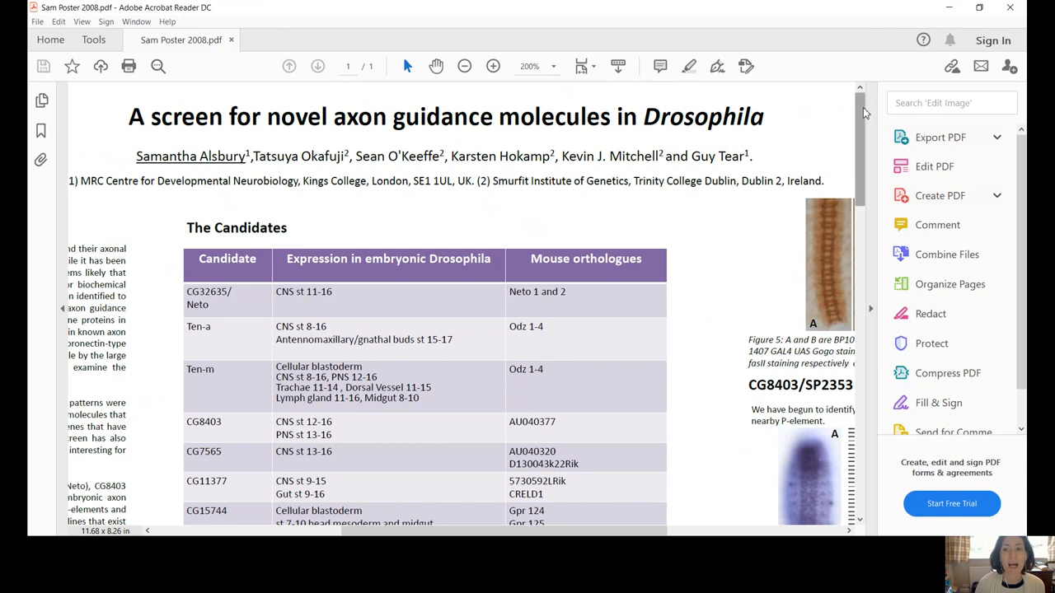
Scroll down past the Candidates table and Figure 2 caption to Figure 3's structural diagrams.
{"action": "scroll", "scroll_direction": "down", "scroll_amount": 3}
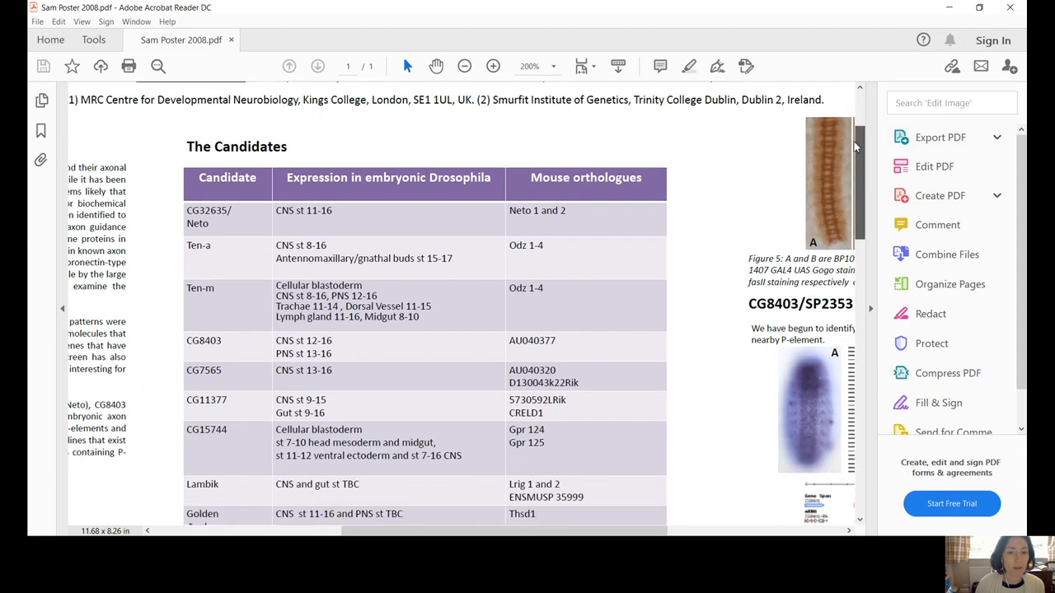
{"action": "scroll", "scroll_direction": "down", "scroll_amount": 3}
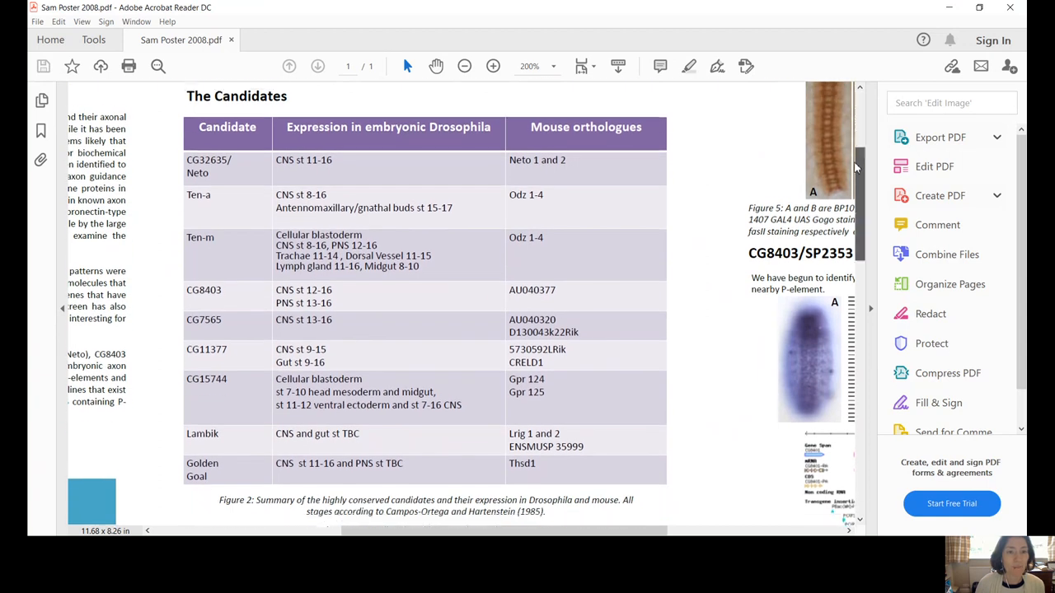
{"action": "scroll", "scroll_direction": "down", "scroll_amount": 3}
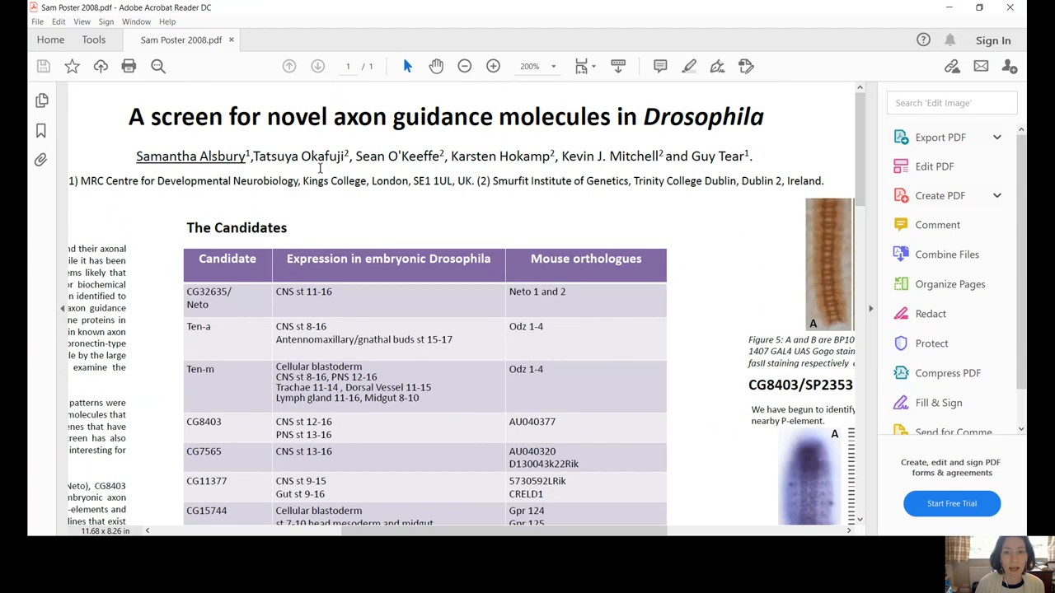
{"action": "mouse_move", "coordinate": [584, 174]}
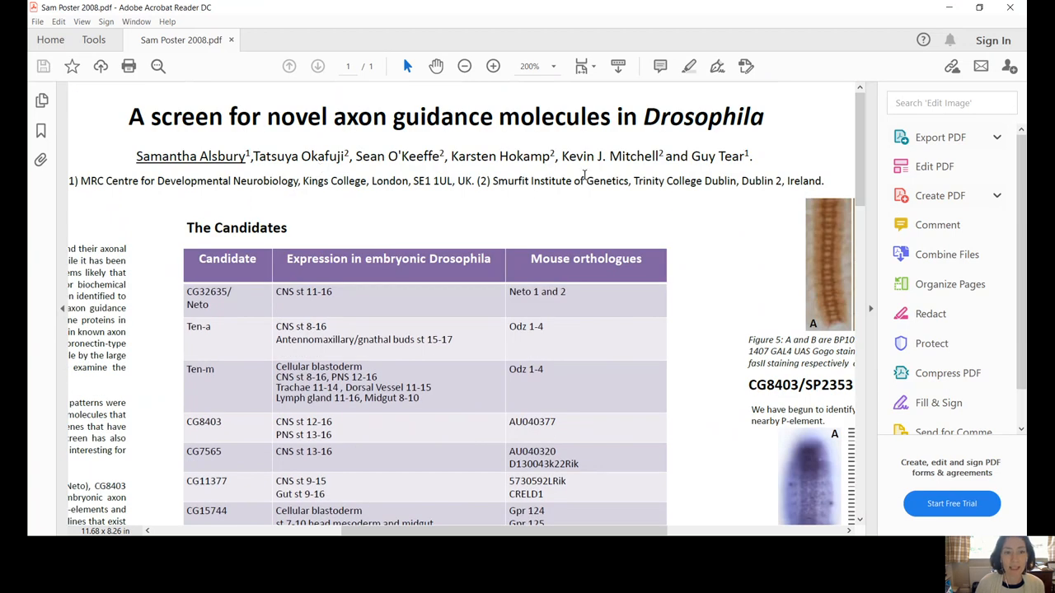
{"action": "mouse_move", "coordinate": [854, 154]}
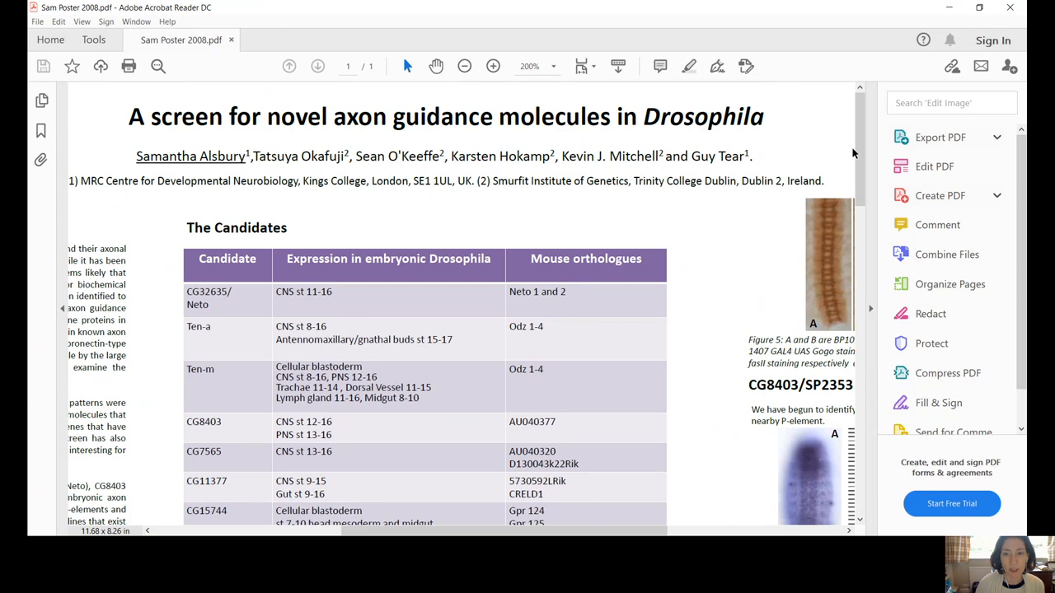
{"action": "scroll", "scroll_direction": "down", "scroll_amount": 3}
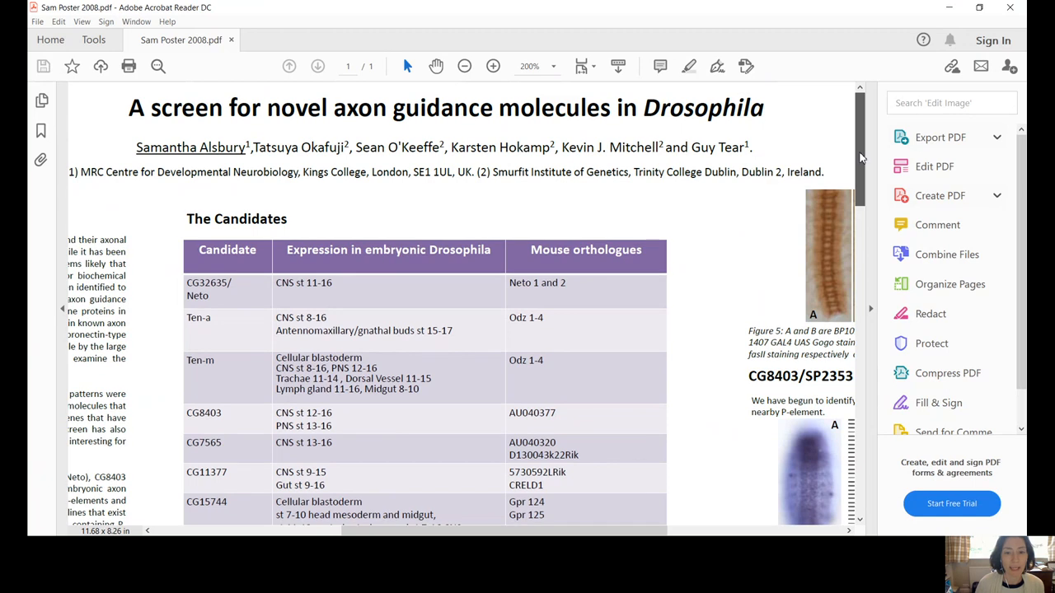
{"action": "scroll", "scroll_direction": "down", "scroll_amount": 3}
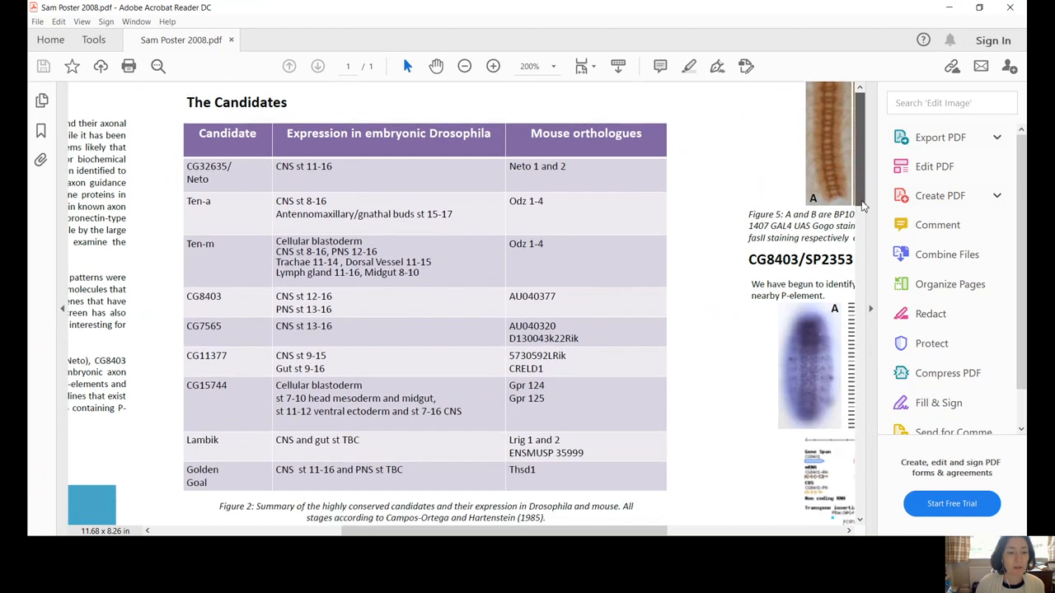
{"action": "scroll", "scroll_direction": "down", "scroll_amount": 3}
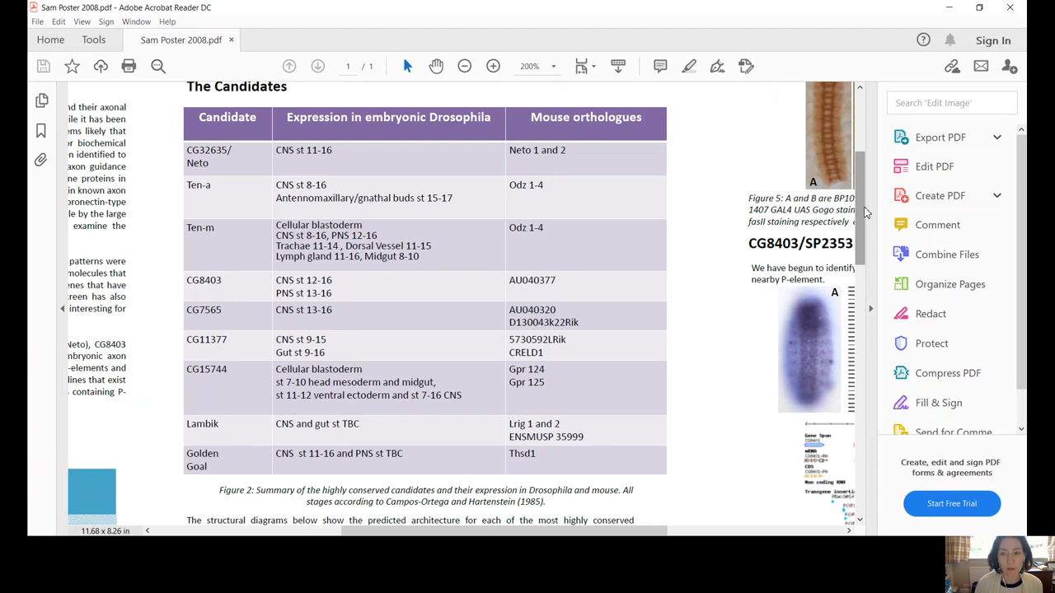
{"action": "scroll", "scroll_direction": "down", "scroll_amount": 3}
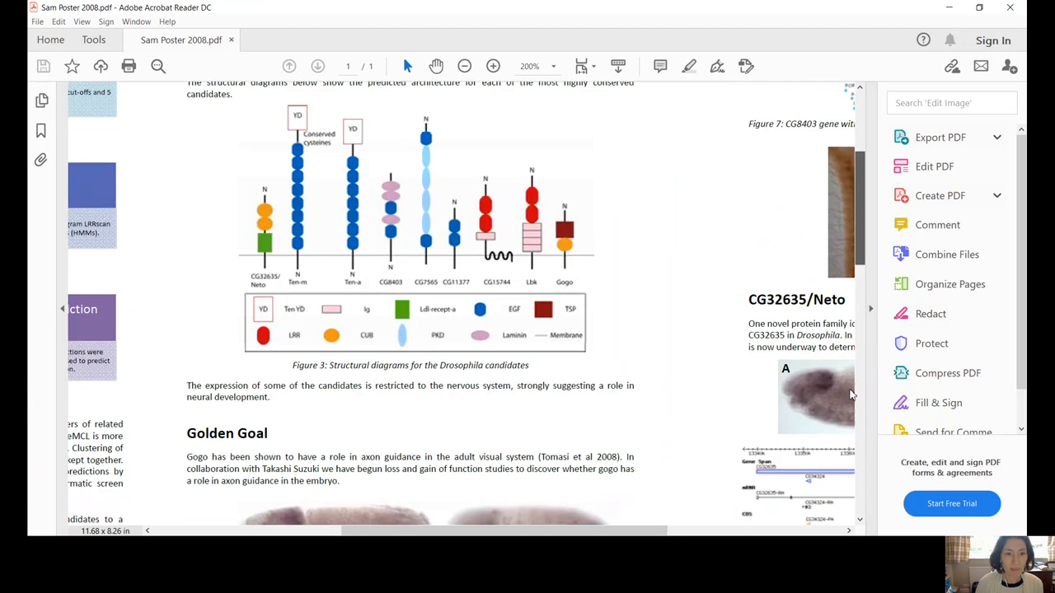
Scroll down to the Golden Goal section with Figure 4's embryo images and references.
{"action": "scroll", "scroll_direction": "down", "scroll_amount": 3}
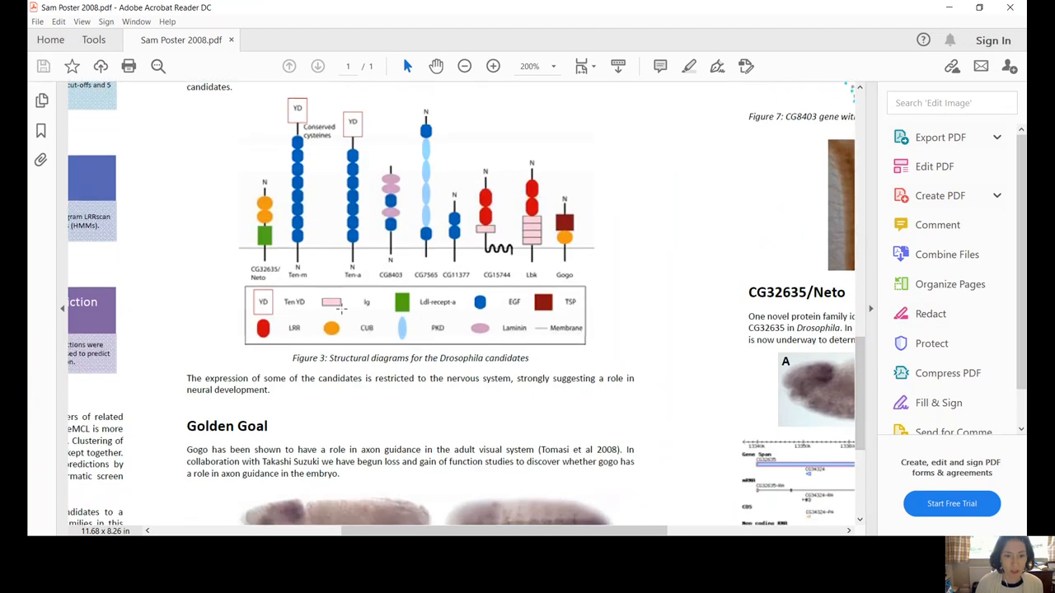
{"action": "mouse_move", "coordinate": [847, 308]}
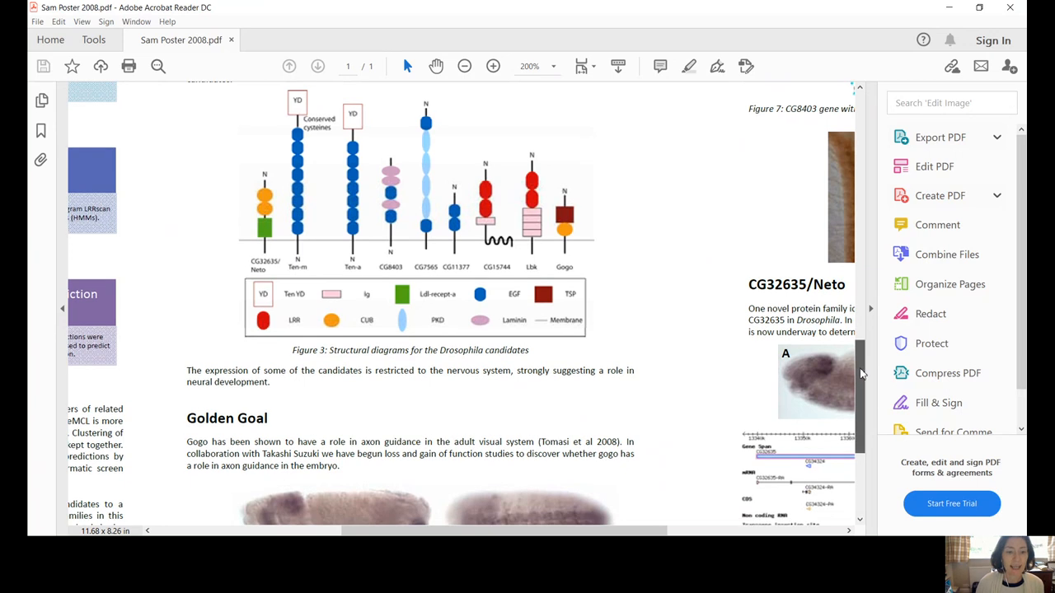
{"action": "scroll", "scroll_direction": "down", "scroll_amount": 3}
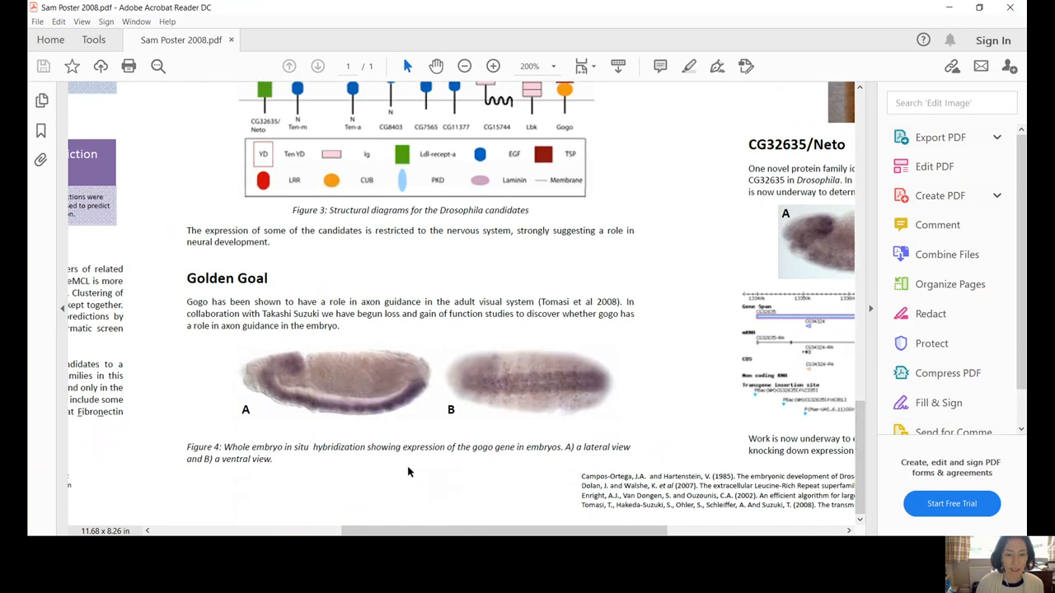
{"action": "mouse_move", "coordinate": [279, 452]}
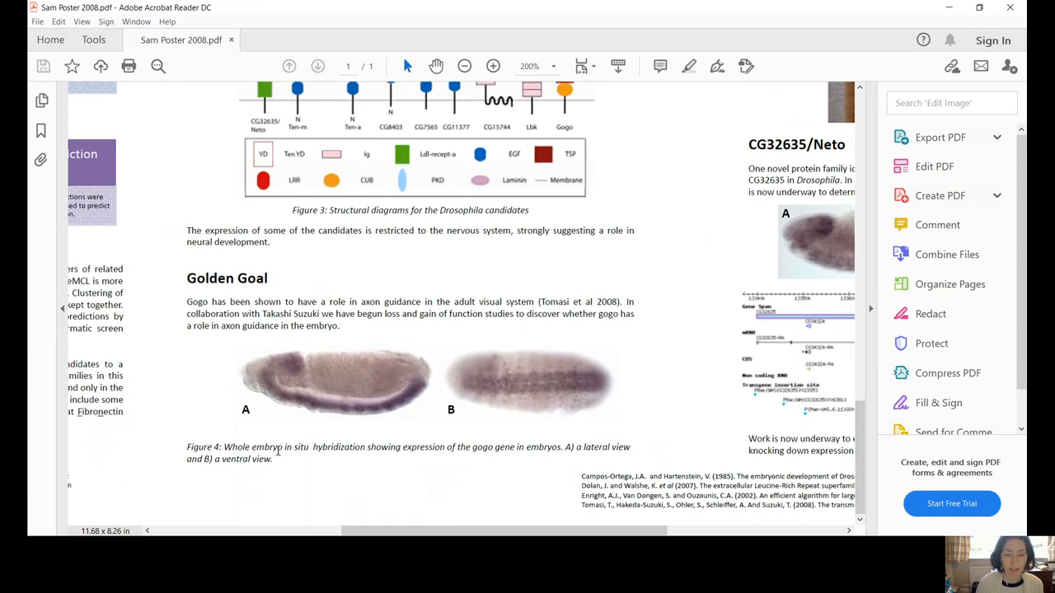
{"action": "mouse_move", "coordinate": [240, 464]}
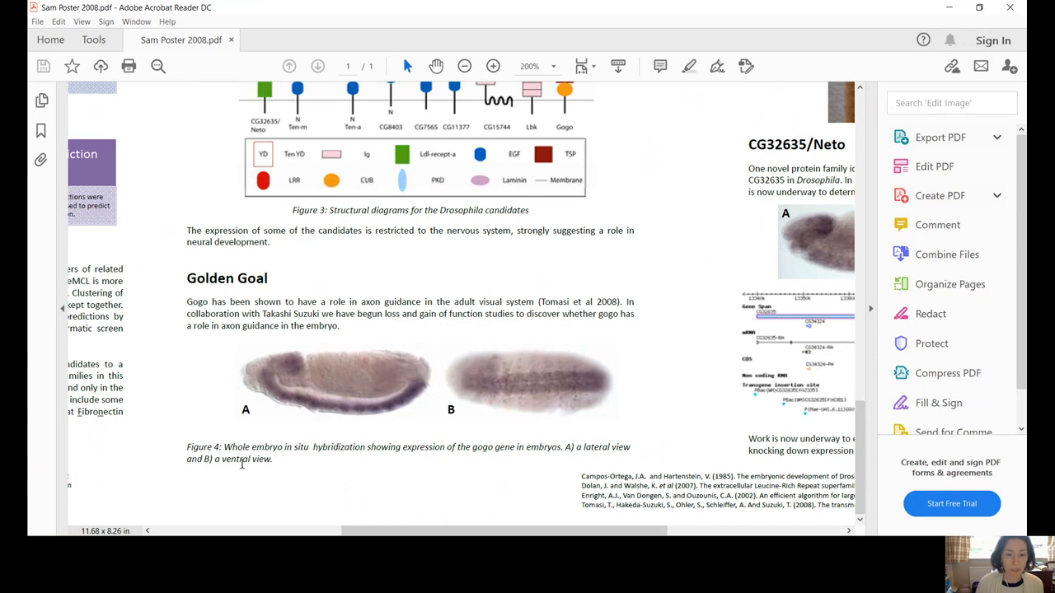
{"action": "mouse_move", "coordinate": [305, 394]}
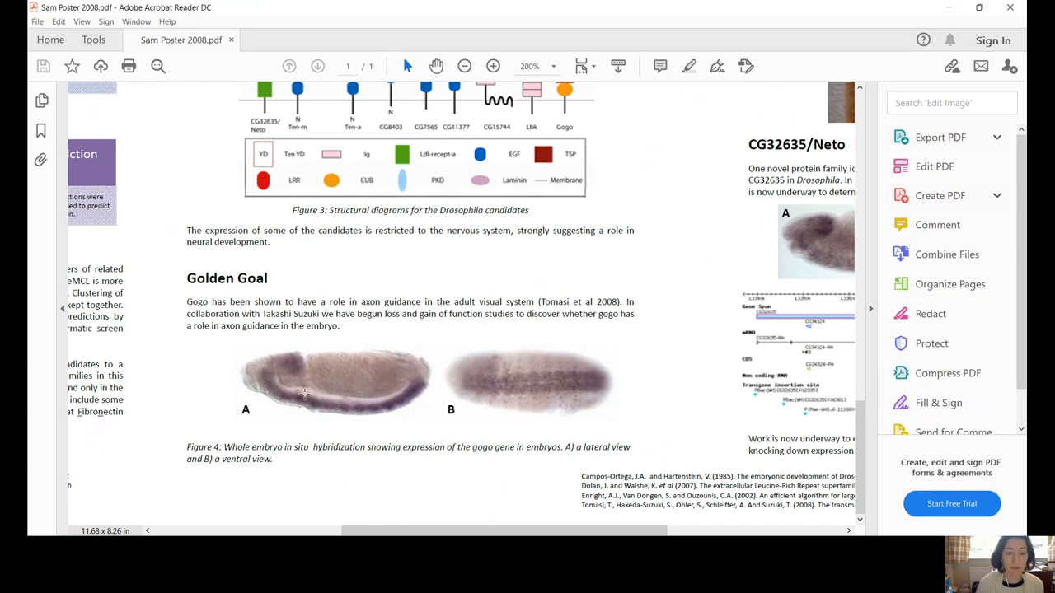
{"action": "mouse_move", "coordinate": [379, 395]}
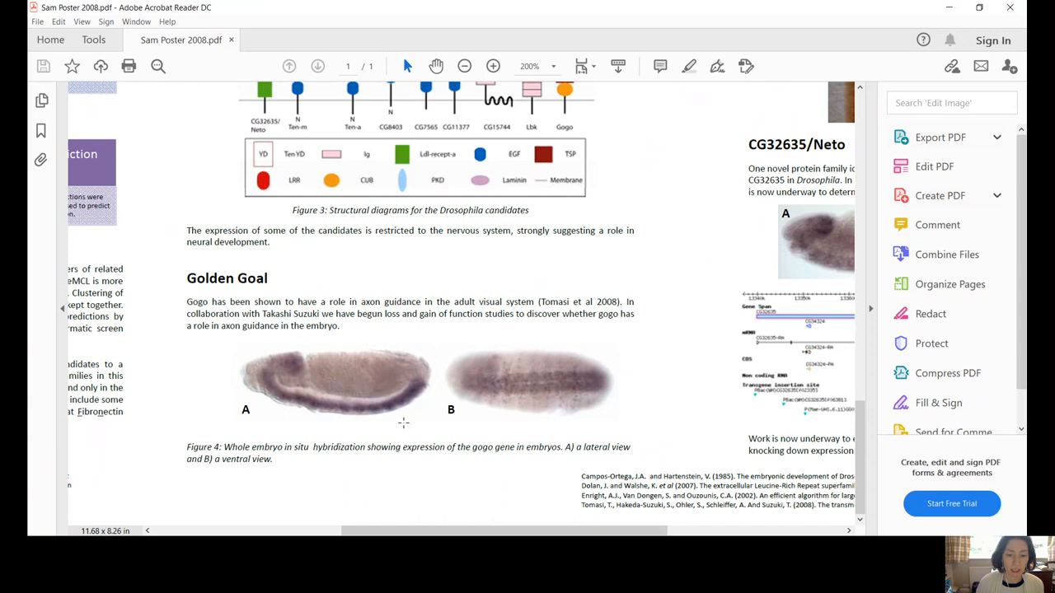
{"action": "mouse_move", "coordinate": [330, 534]}
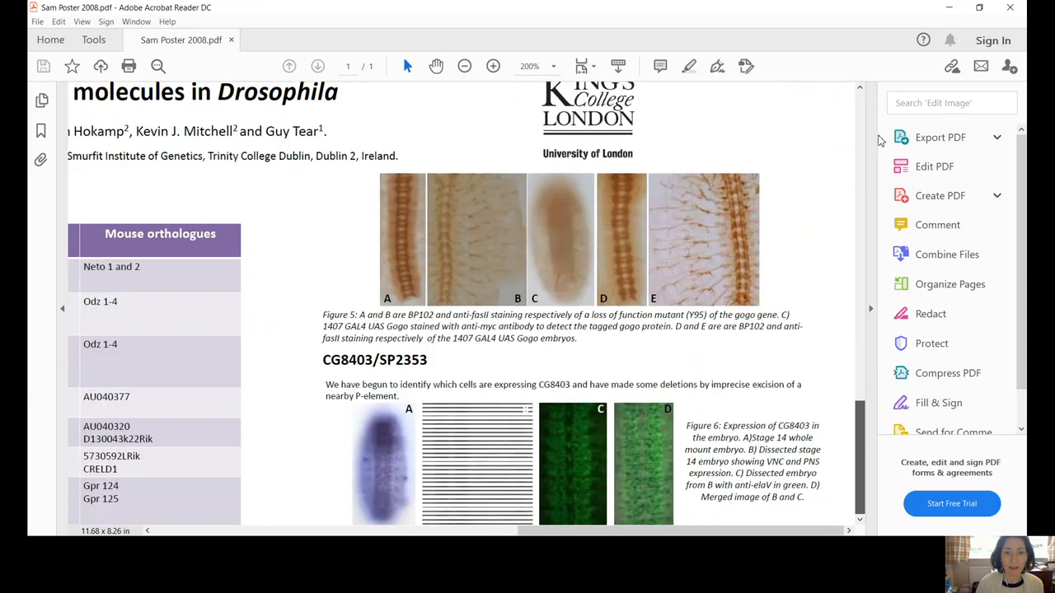
Scroll down the right column past Figures 5–10 through the CG8403 and Neto sections to the references.
{"action": "scroll", "scroll_direction": "down", "scroll_amount": 3}
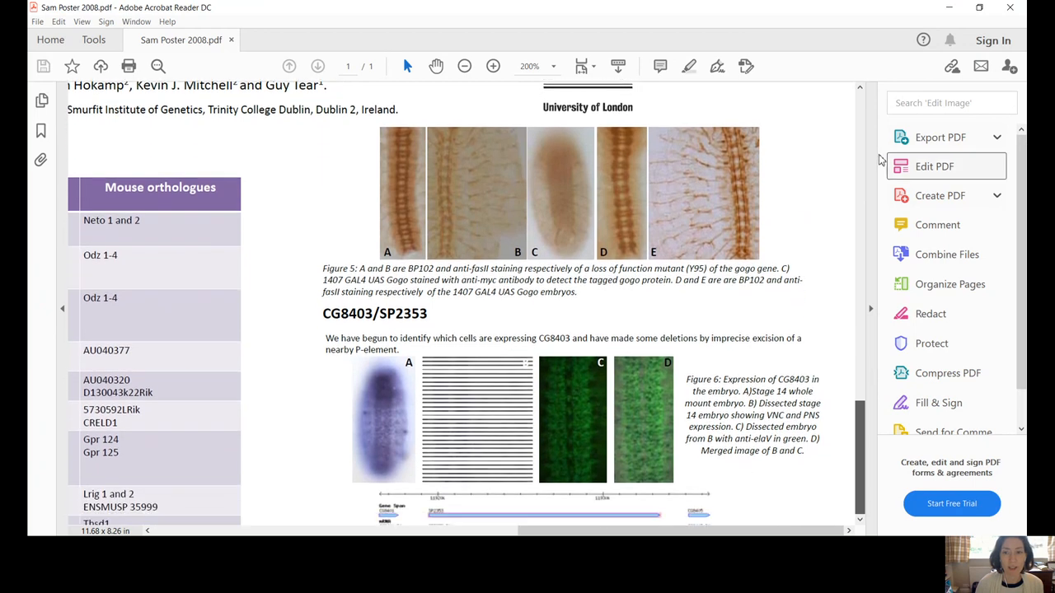
{"action": "scroll", "scroll_direction": "down", "scroll_amount": 3}
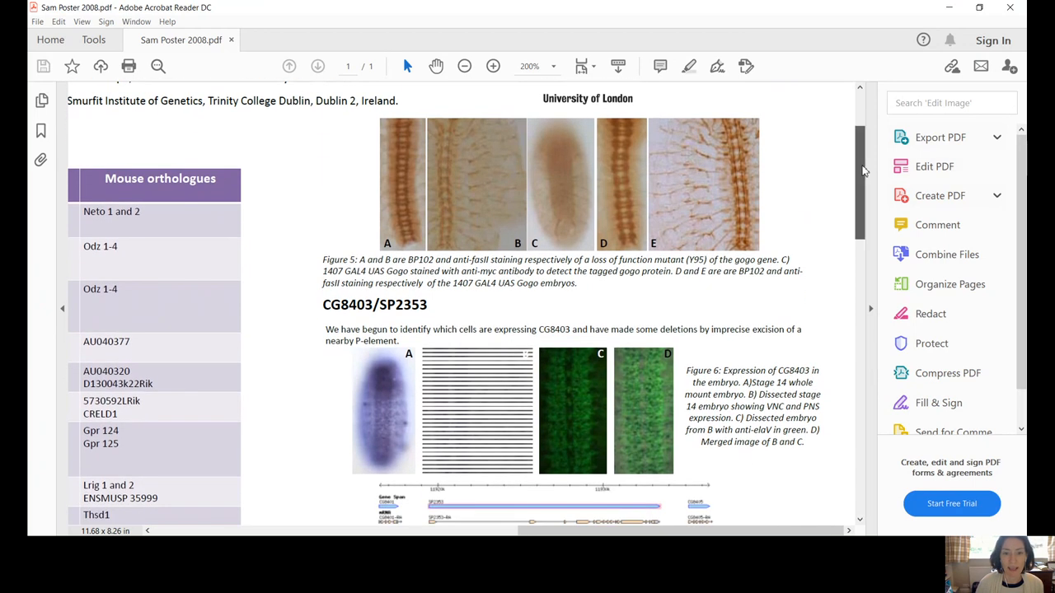
{"action": "scroll", "scroll_direction": "down", "scroll_amount": 3}
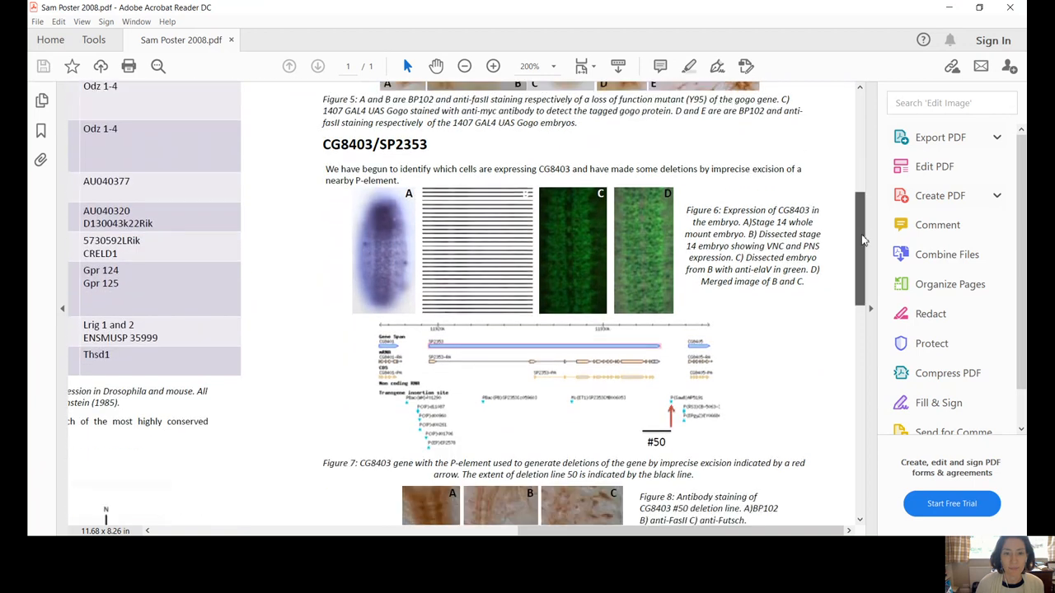
{"action": "scroll", "scroll_direction": "down", "scroll_amount": 3}
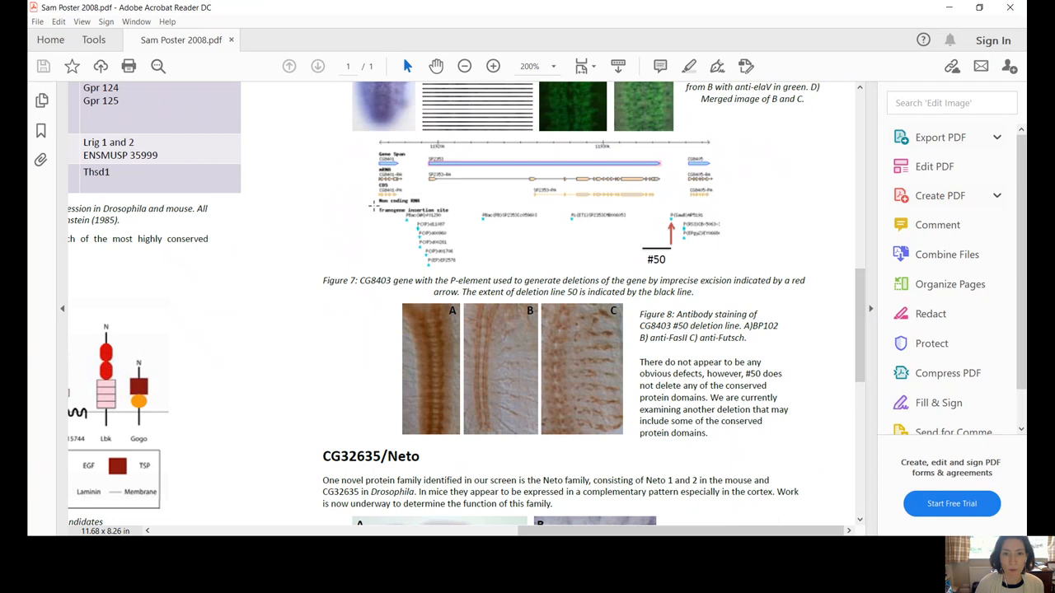
{"action": "mouse_move", "coordinate": [426, 166]}
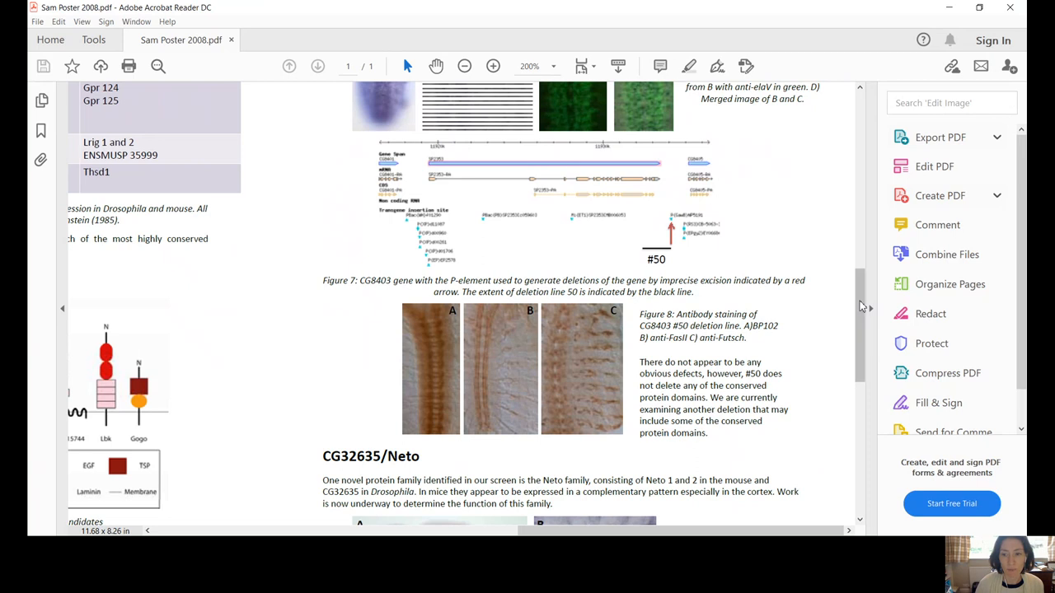
{"action": "scroll", "scroll_direction": "down", "scroll_amount": 3}
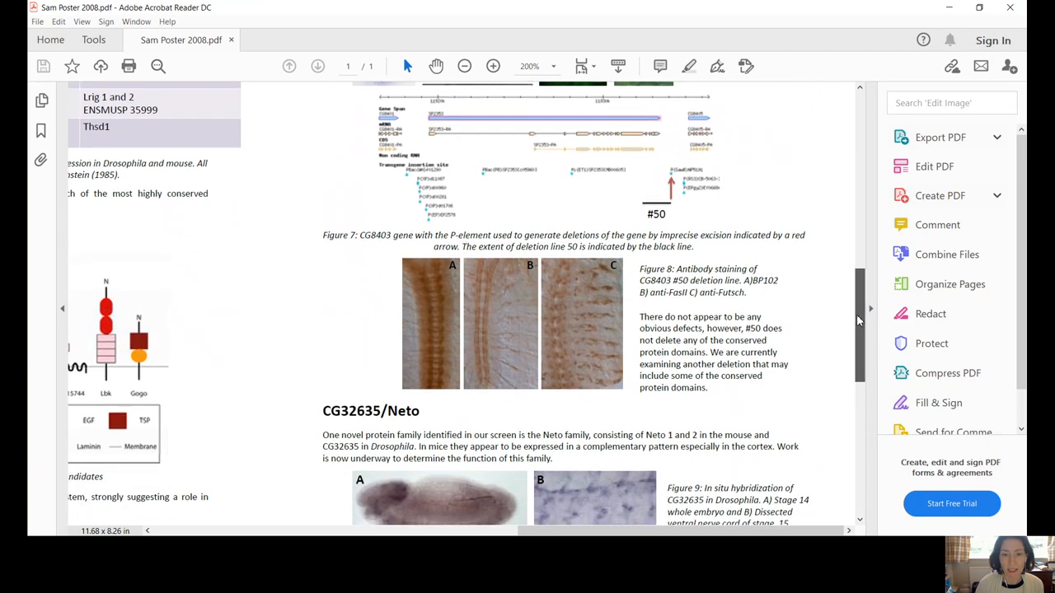
{"action": "scroll", "scroll_direction": "down", "scroll_amount": 3}
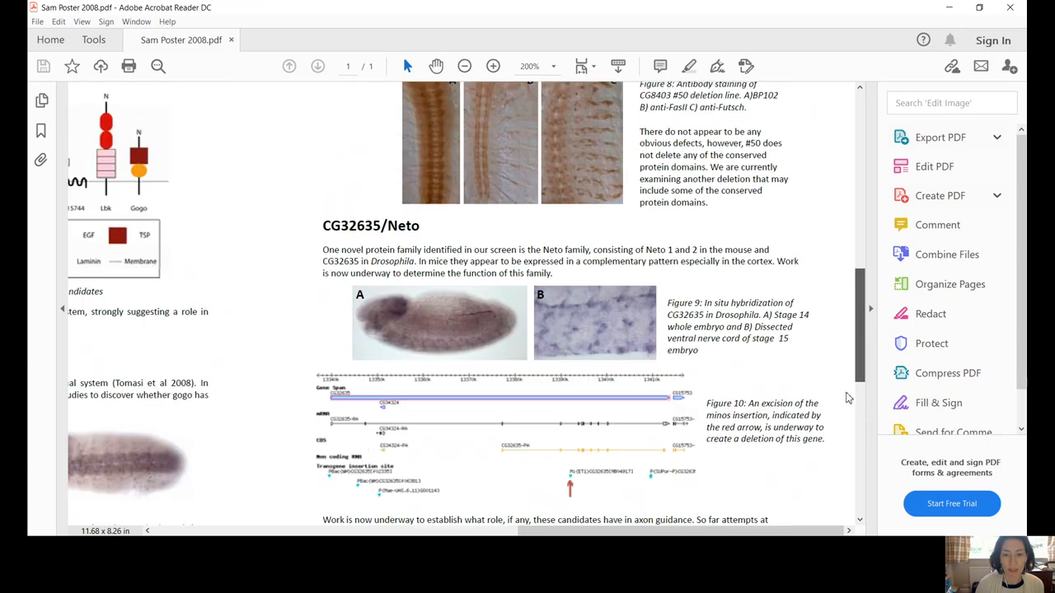
{"action": "scroll", "scroll_direction": "down", "scroll_amount": 3}
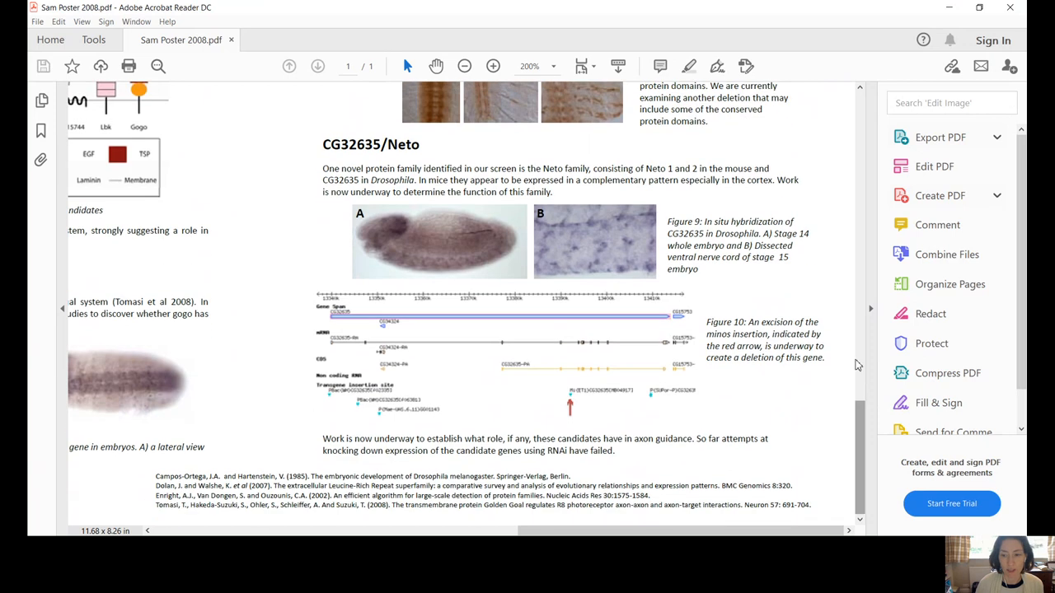
{"action": "mouse_move", "coordinate": [832, 444]}
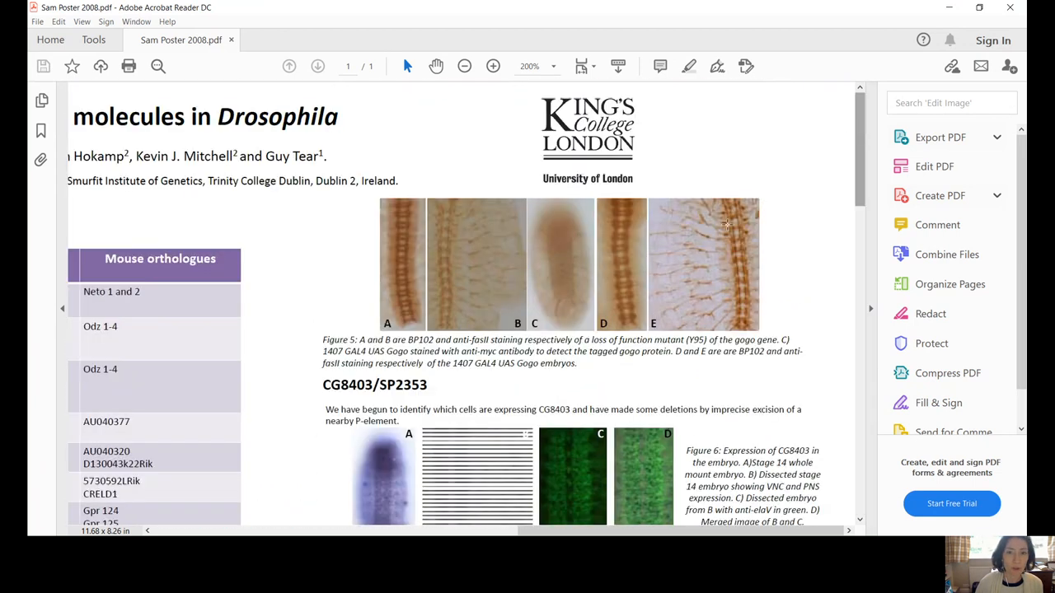
Set the zoom back to 75% to show the whole poster in overview.
{"action": "left_click", "coordinate": [554, 66]}
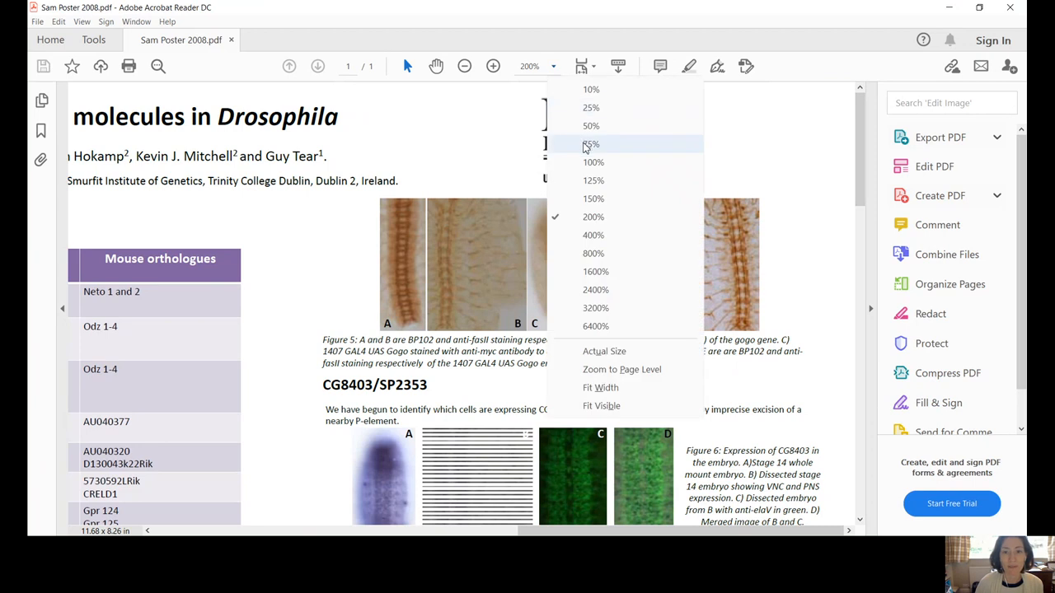
{"action": "left_click", "coordinate": [590, 145]}
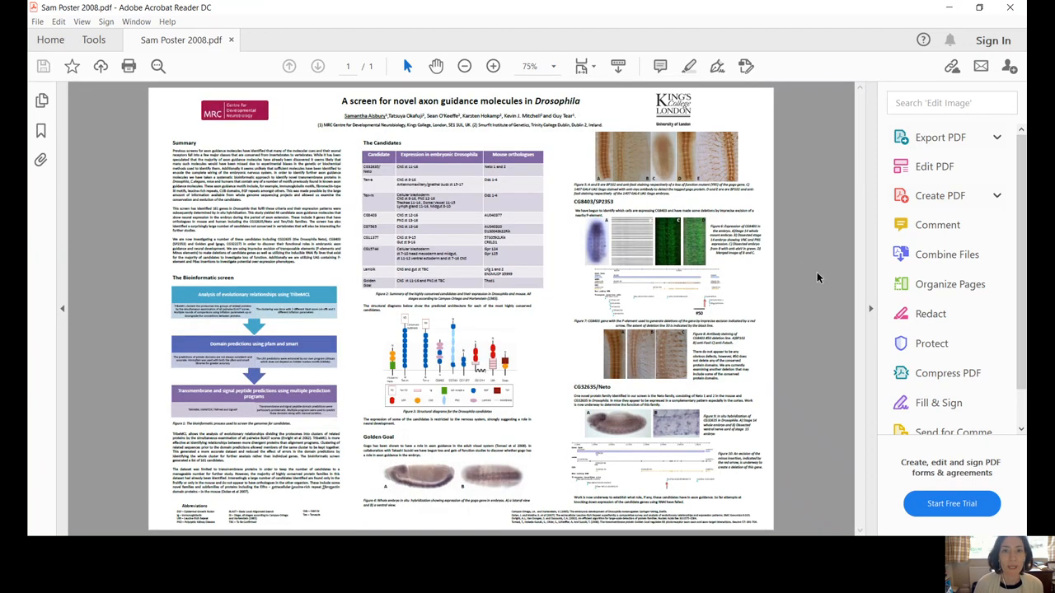
{"action": "mouse_move", "coordinate": [824, 283]}
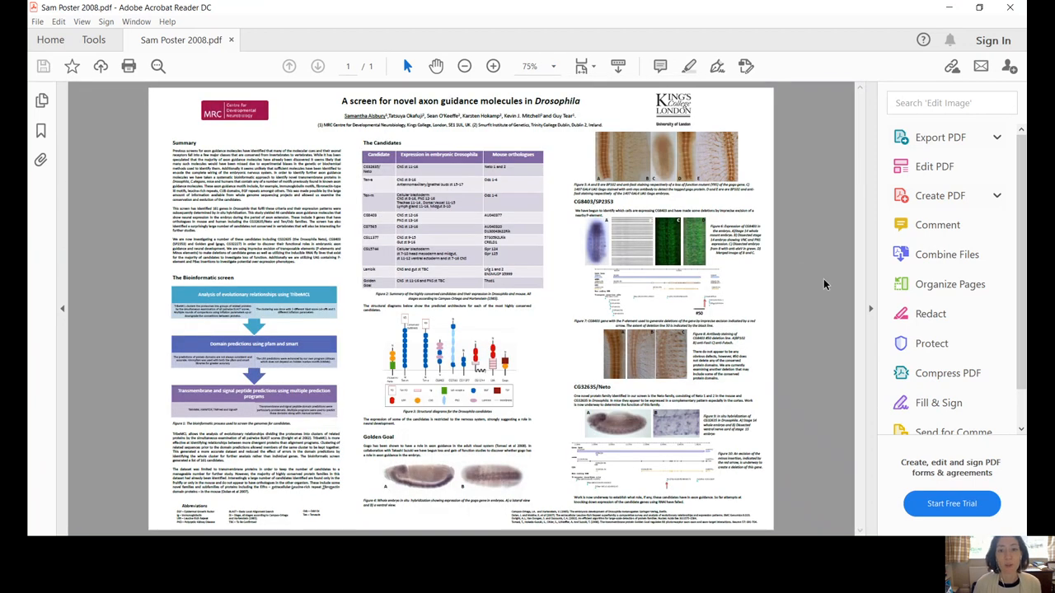